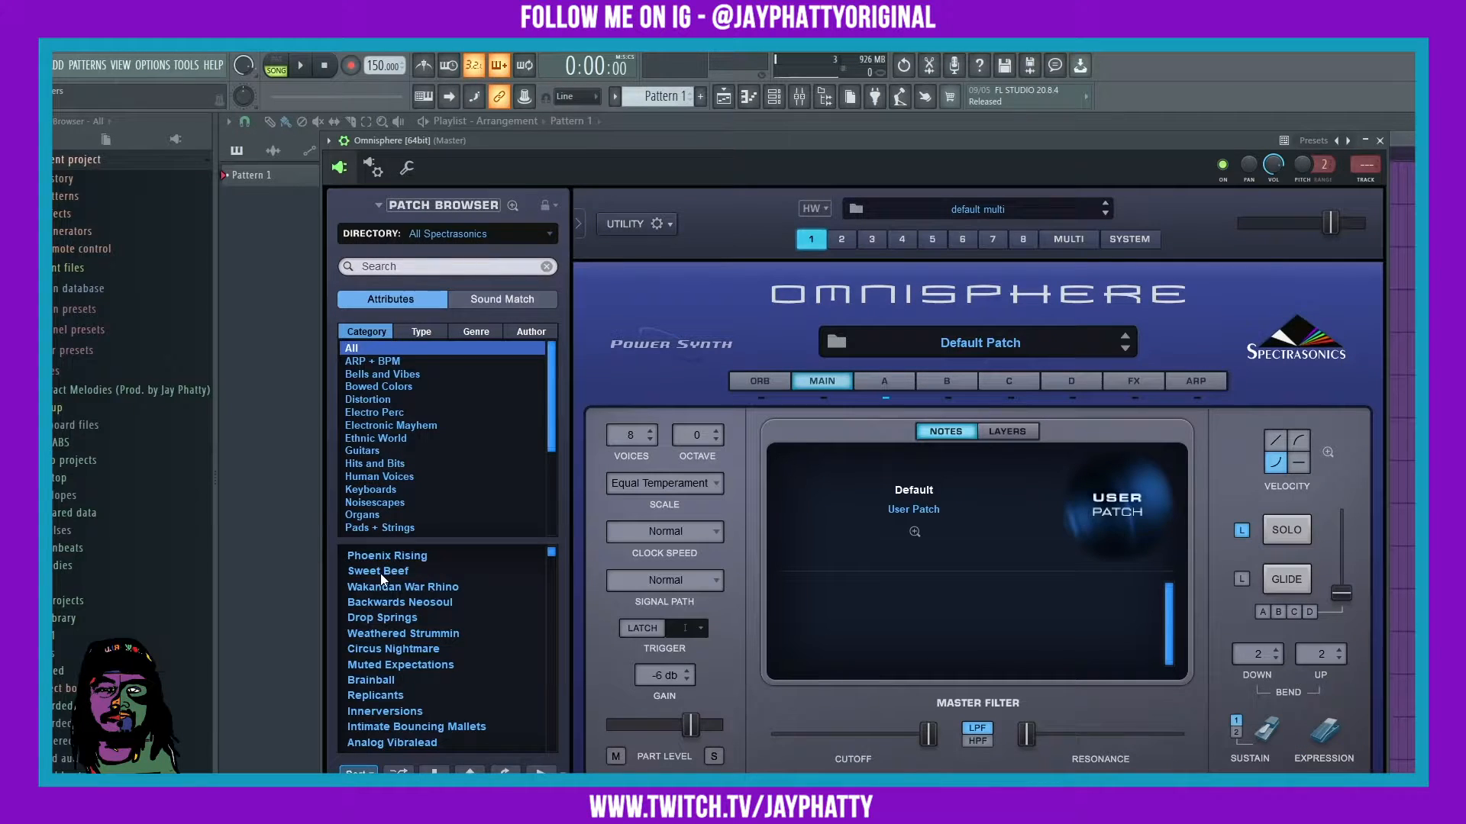
# Audition the Sweet Beef, Drop Springs and Circus Nightmare patches in the Patch Browser
pyautogui.click(379, 571)
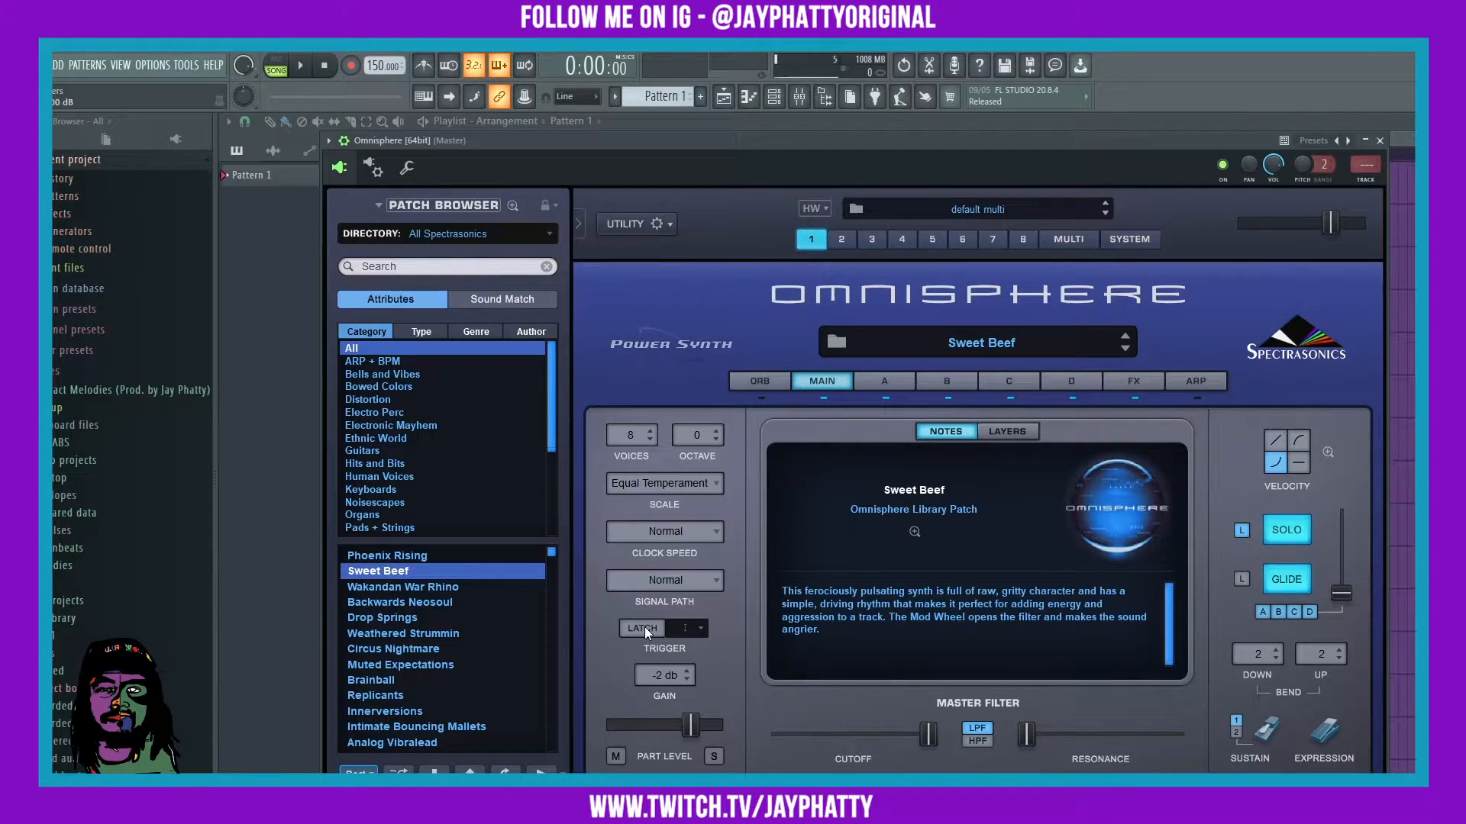
pyautogui.moveTo(896, 684)
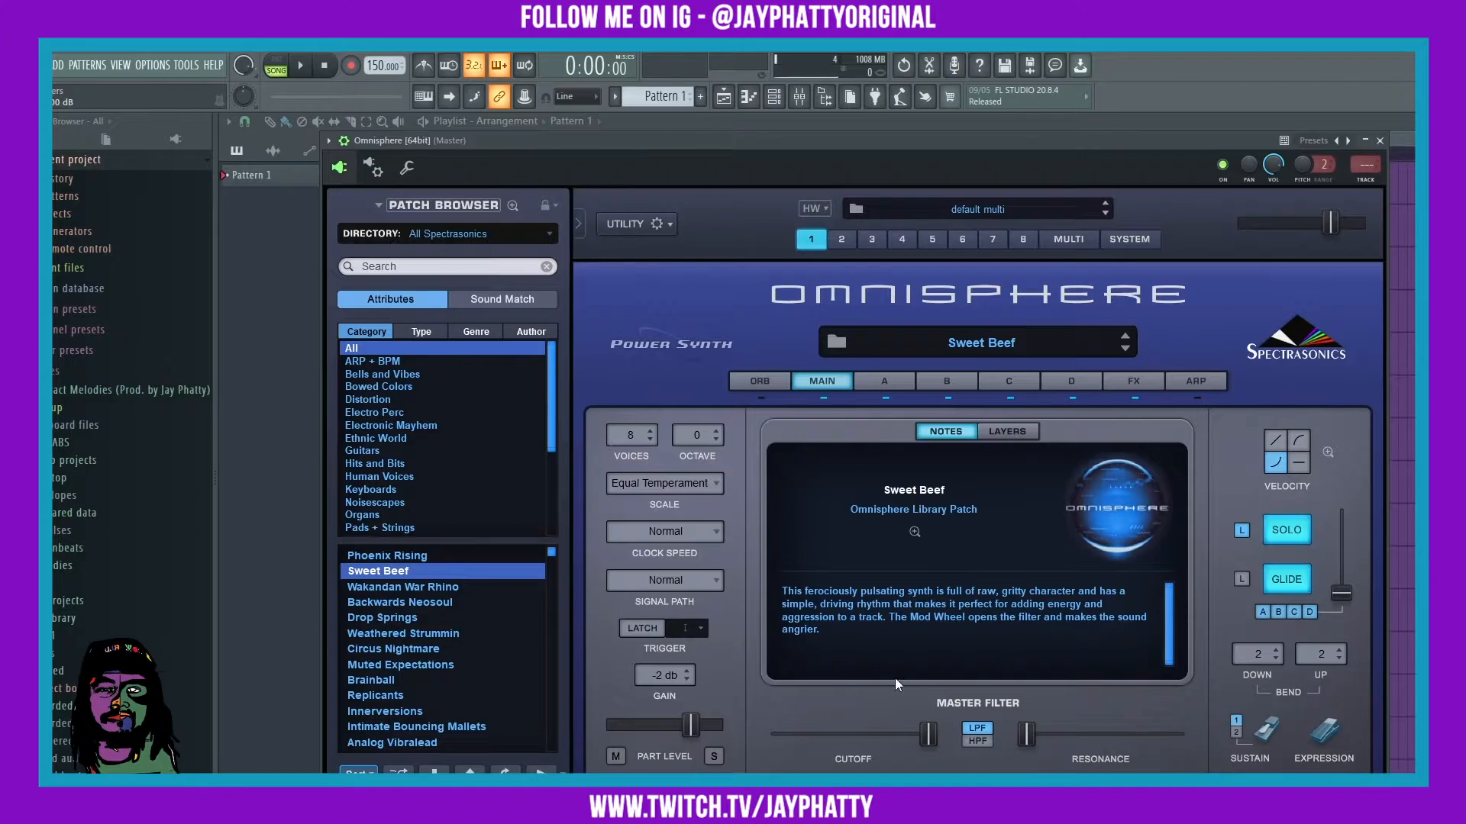
pyautogui.moveTo(1098, 635)
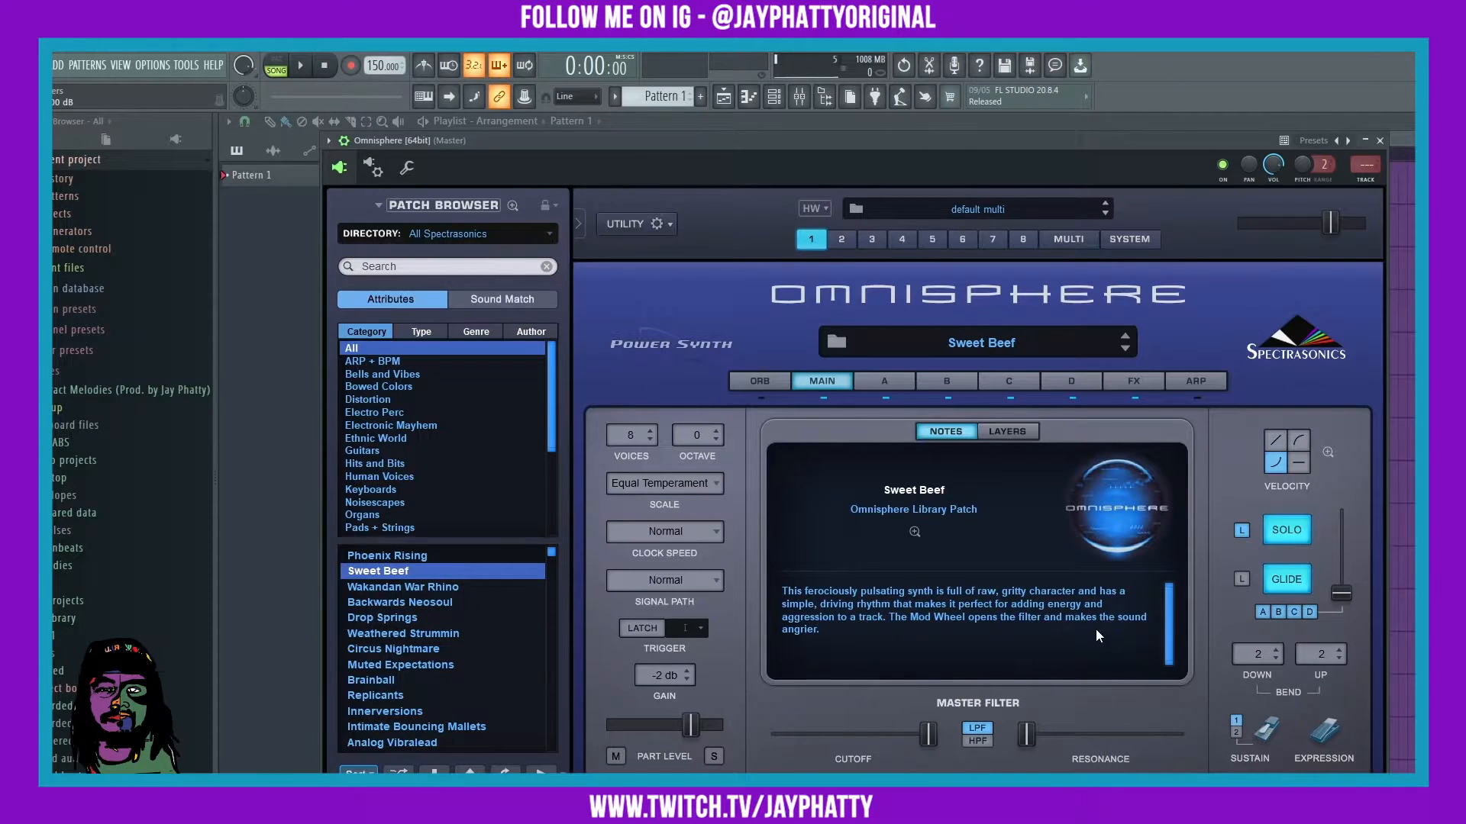
pyautogui.click(381, 618)
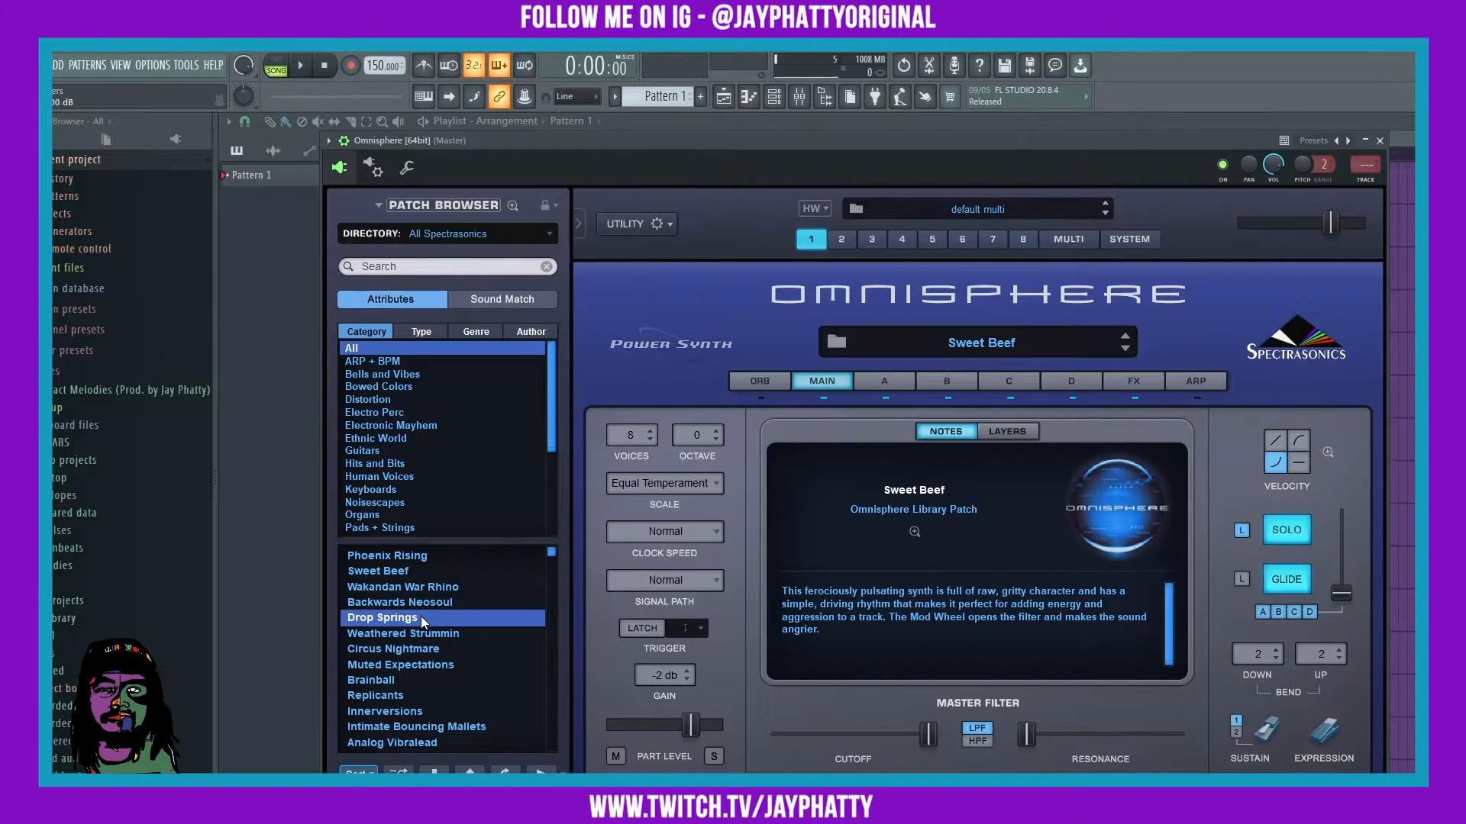
pyautogui.click(382, 616)
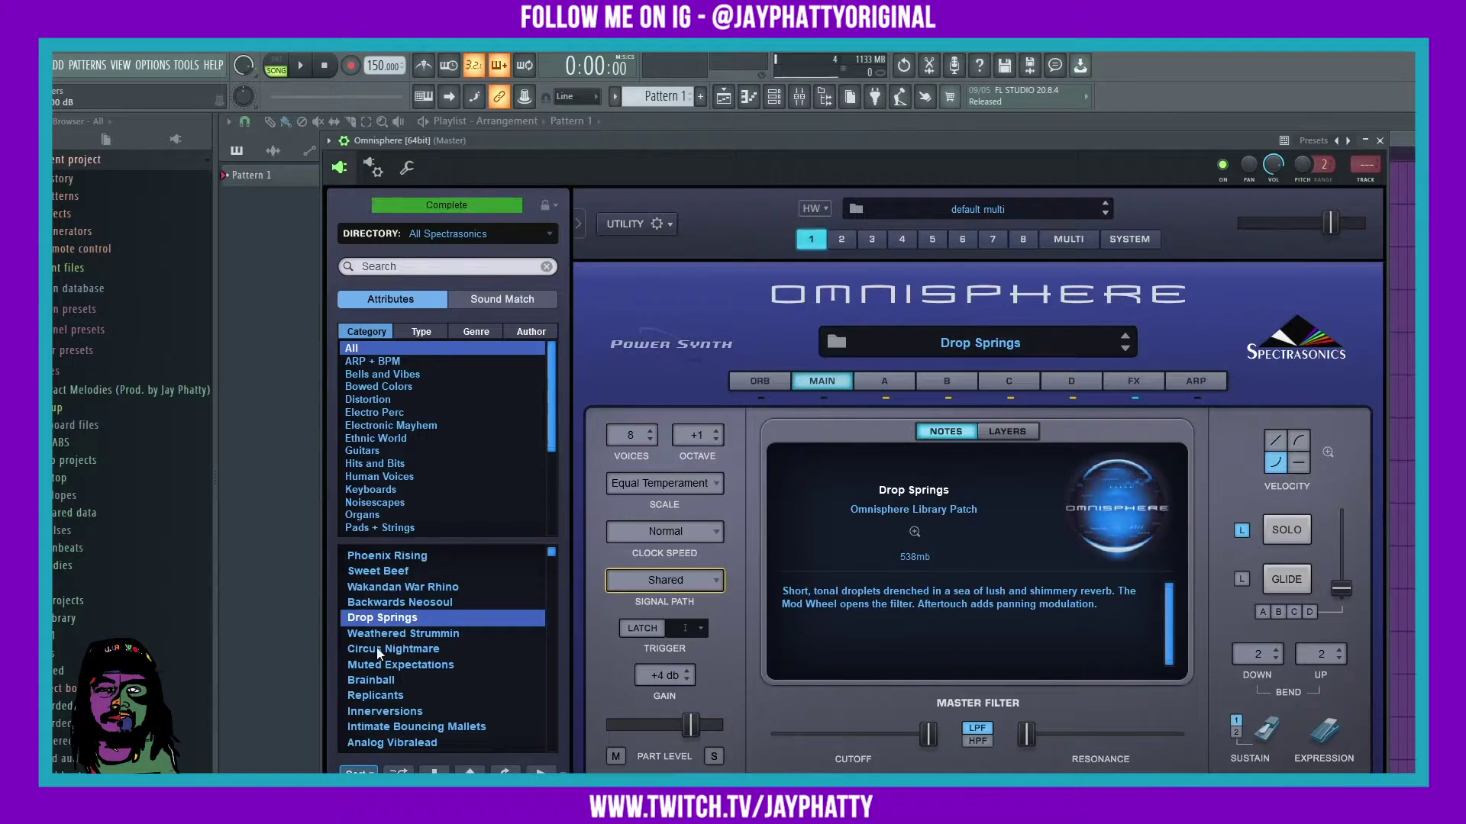
pyautogui.click(393, 649)
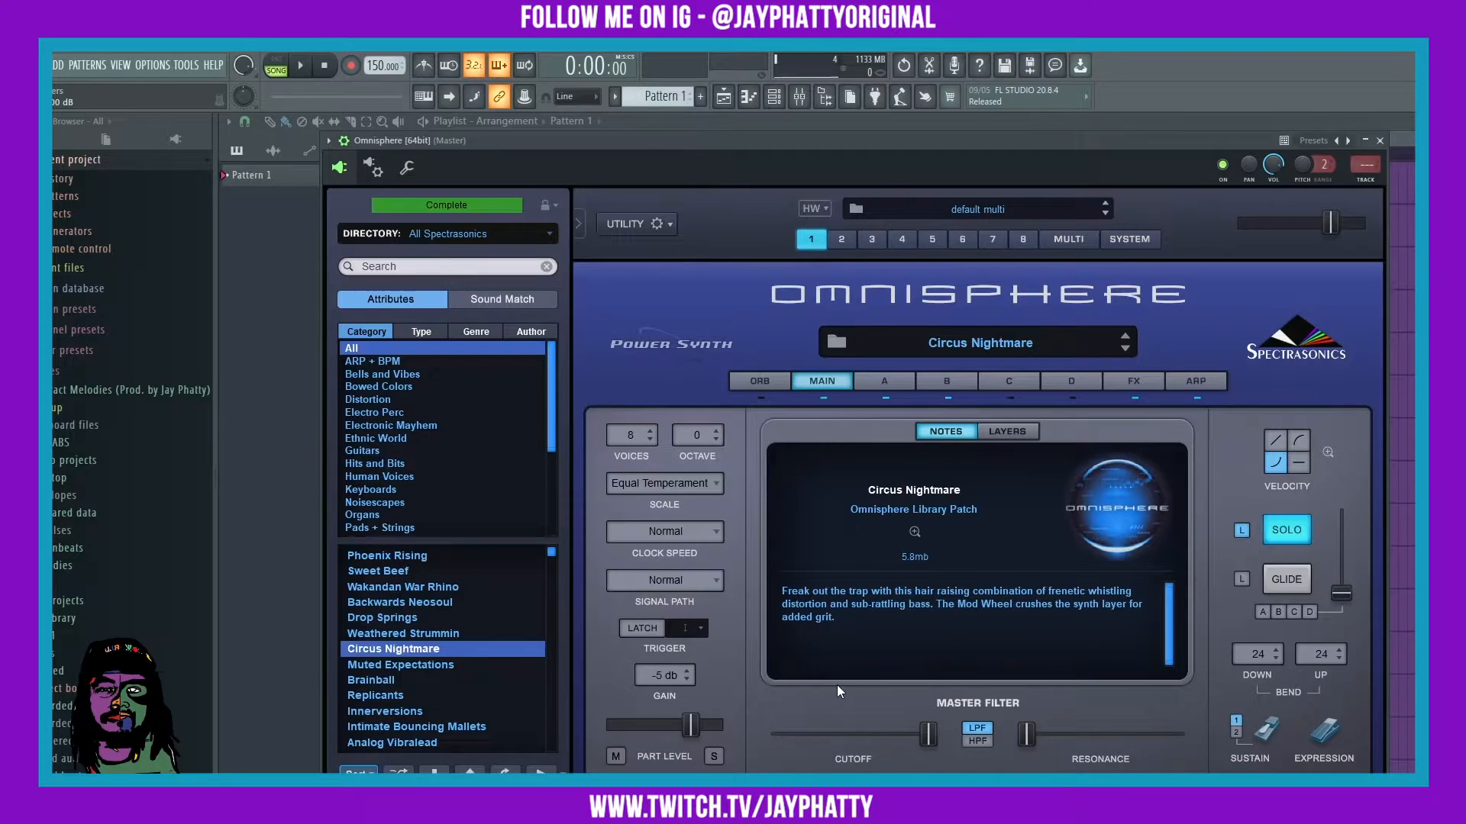
pyautogui.moveTo(897, 647)
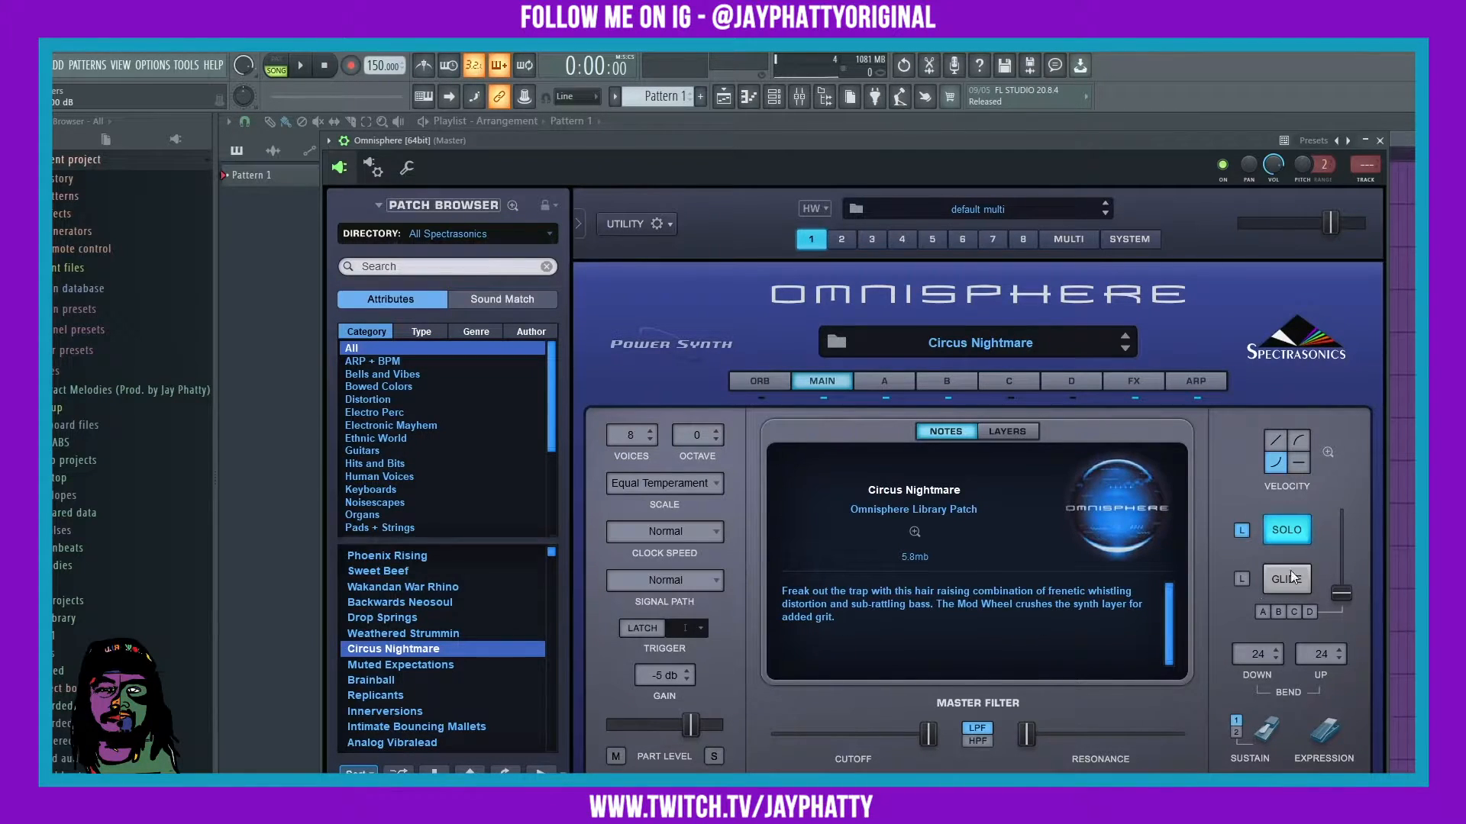
# Return to Sweet Beef as the loaded patch
pyautogui.click(401, 586)
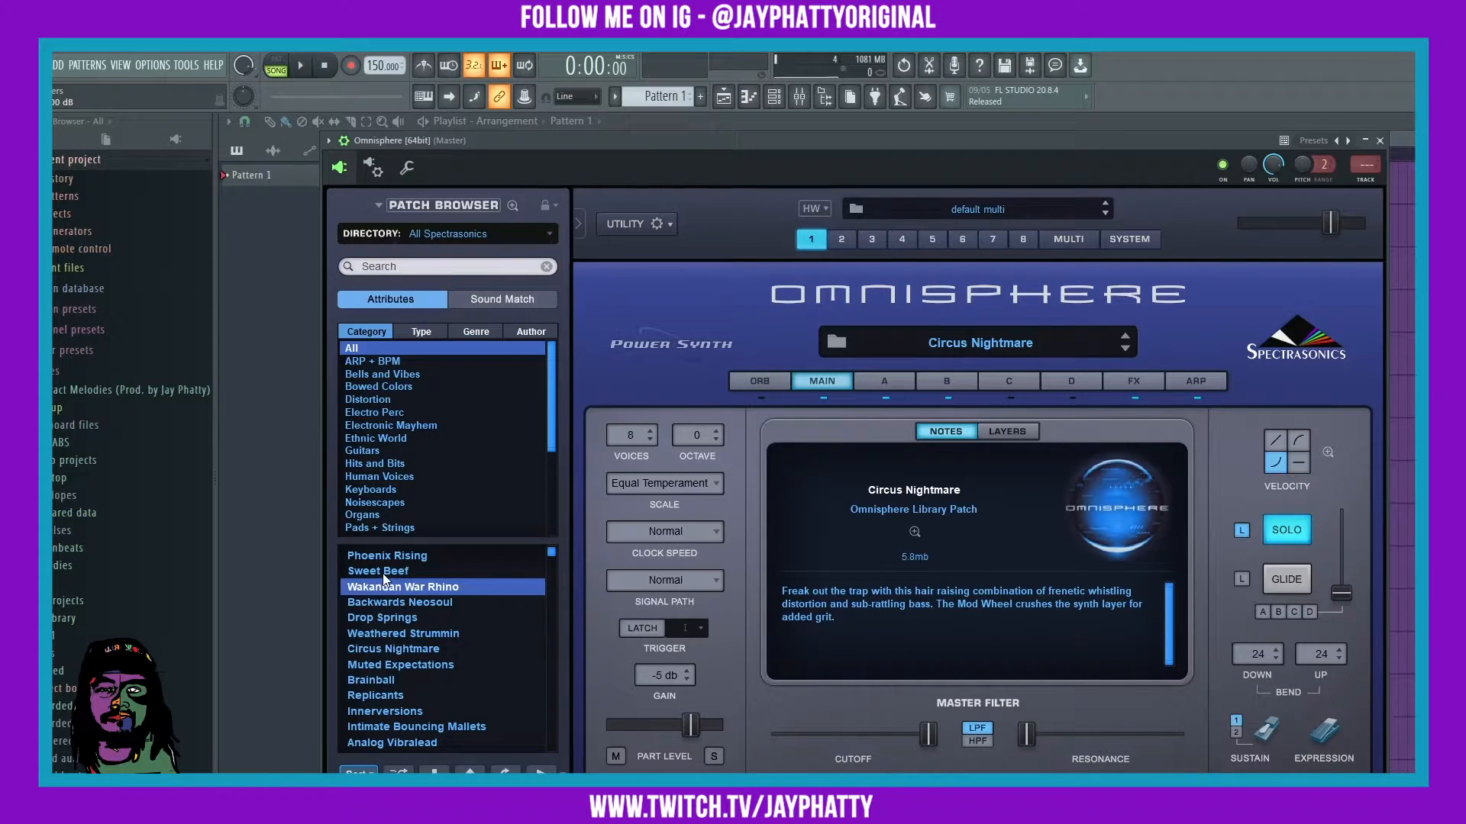
pyautogui.click(377, 569)
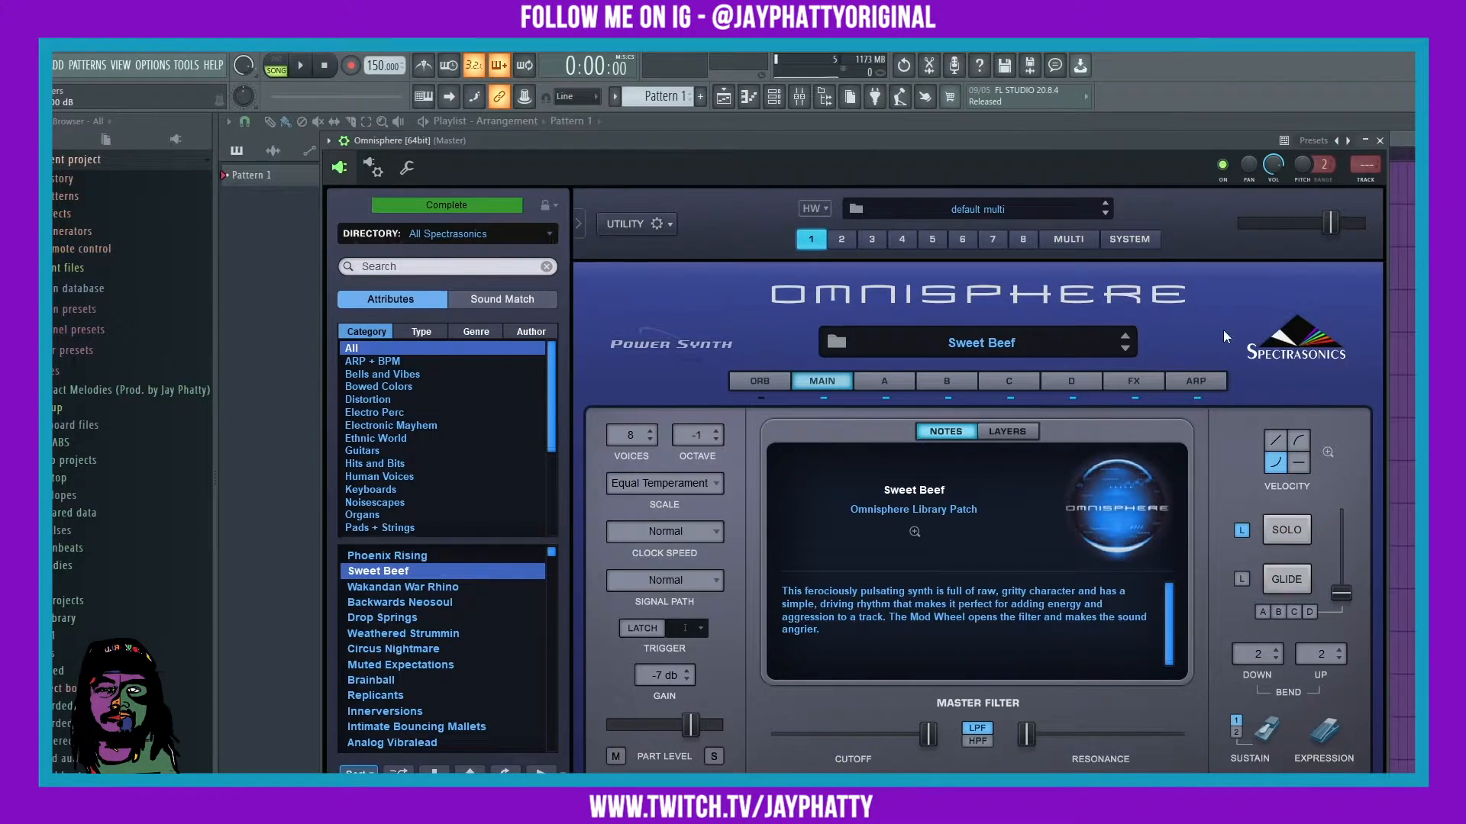
pyautogui.click(713, 429)
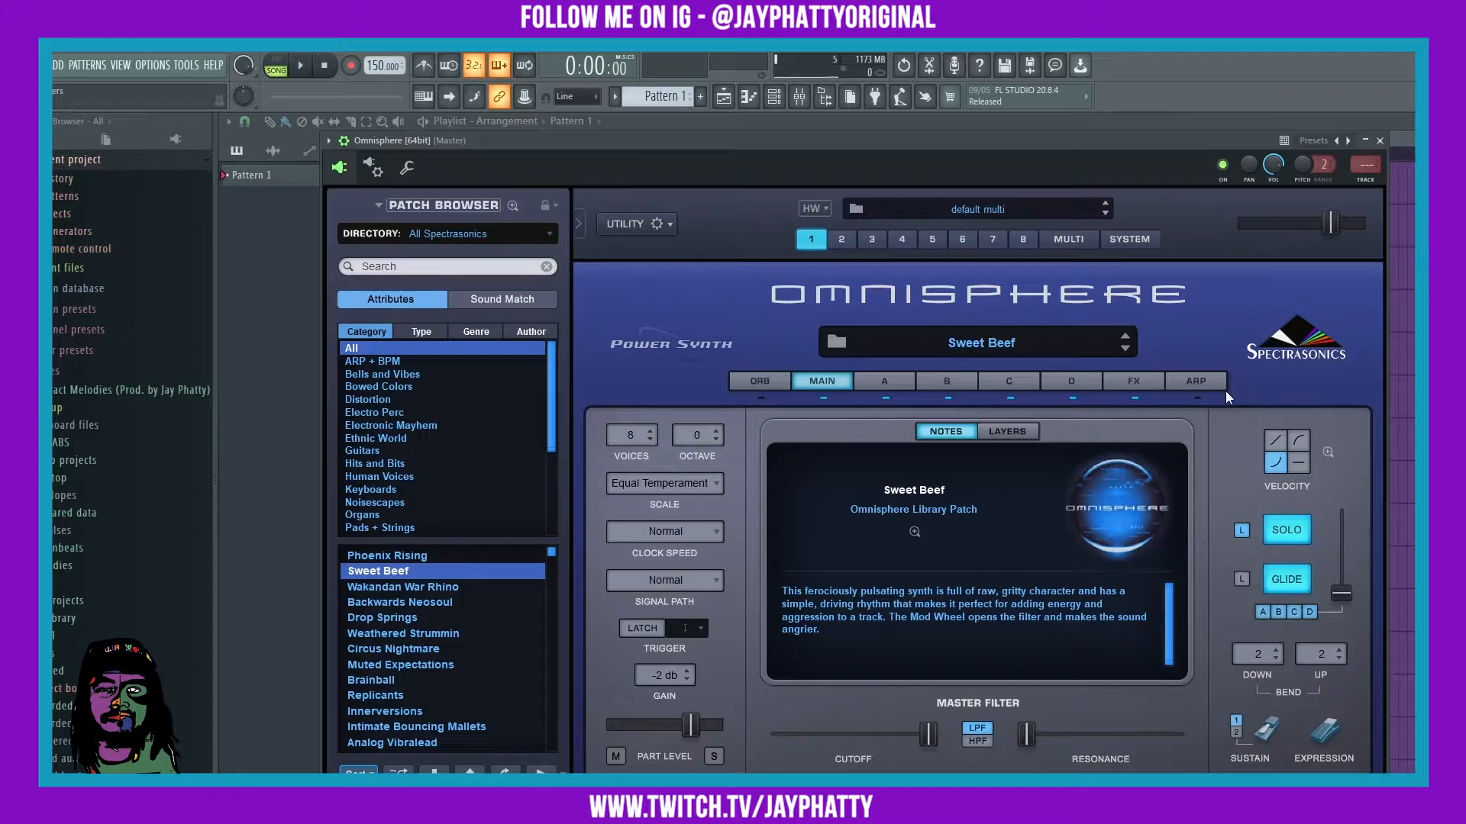
pyautogui.moveTo(1171, 432)
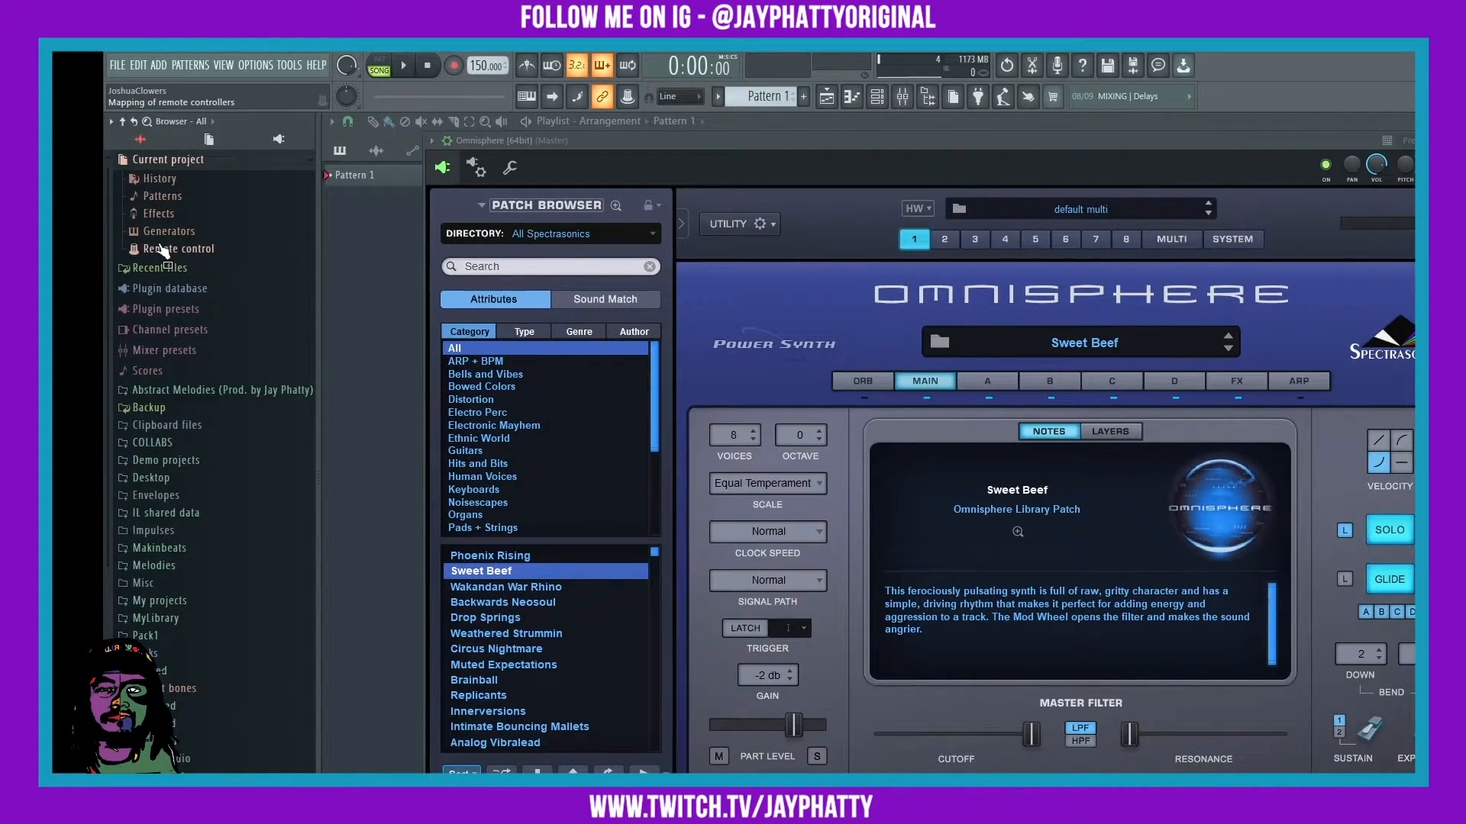
# Expand the project's Remote control folder listing Omni mod wheel, aftertouch and channel pitch
pyautogui.click(177, 249)
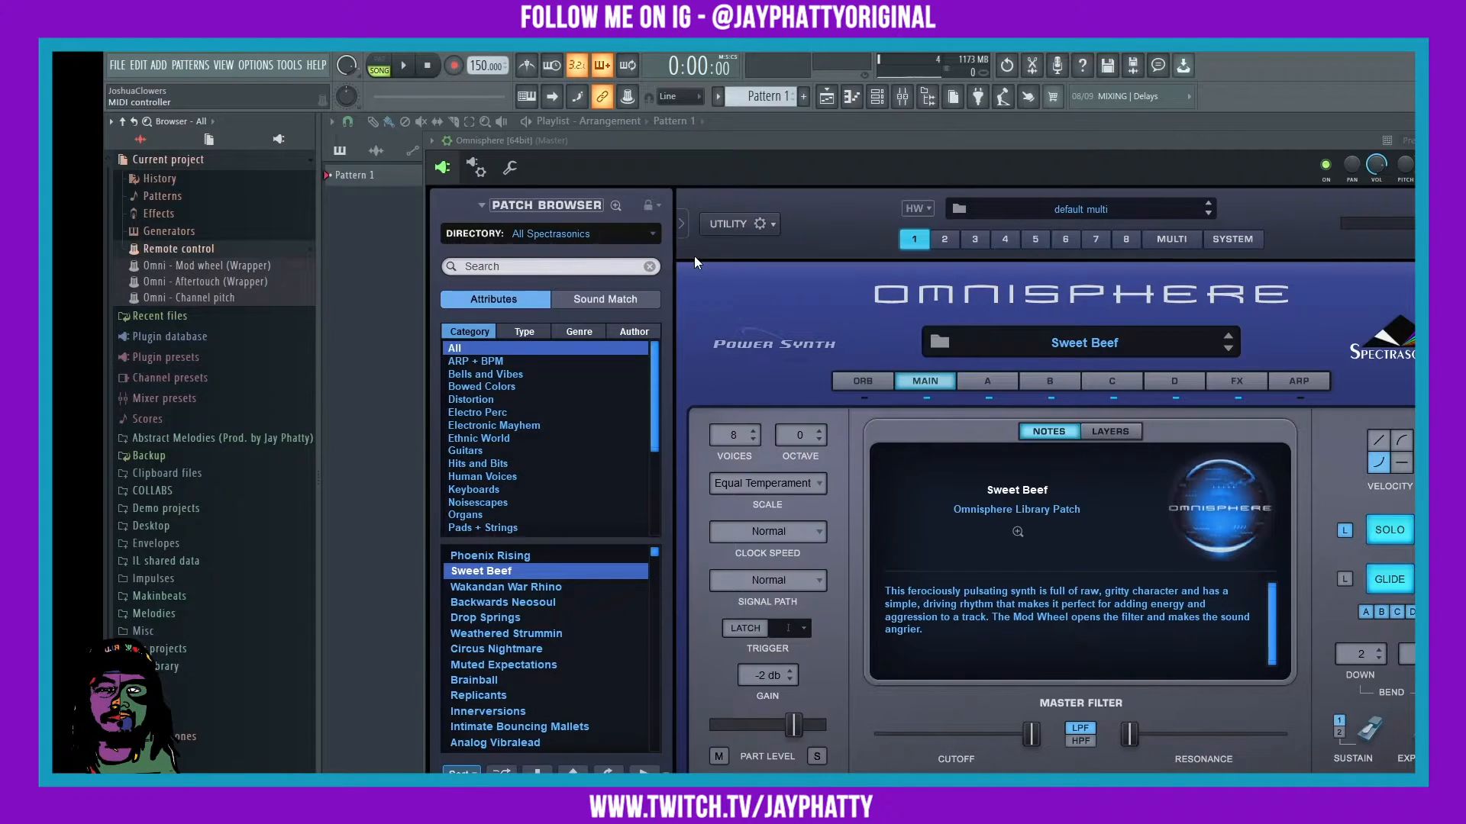
pyautogui.moveTo(216, 284)
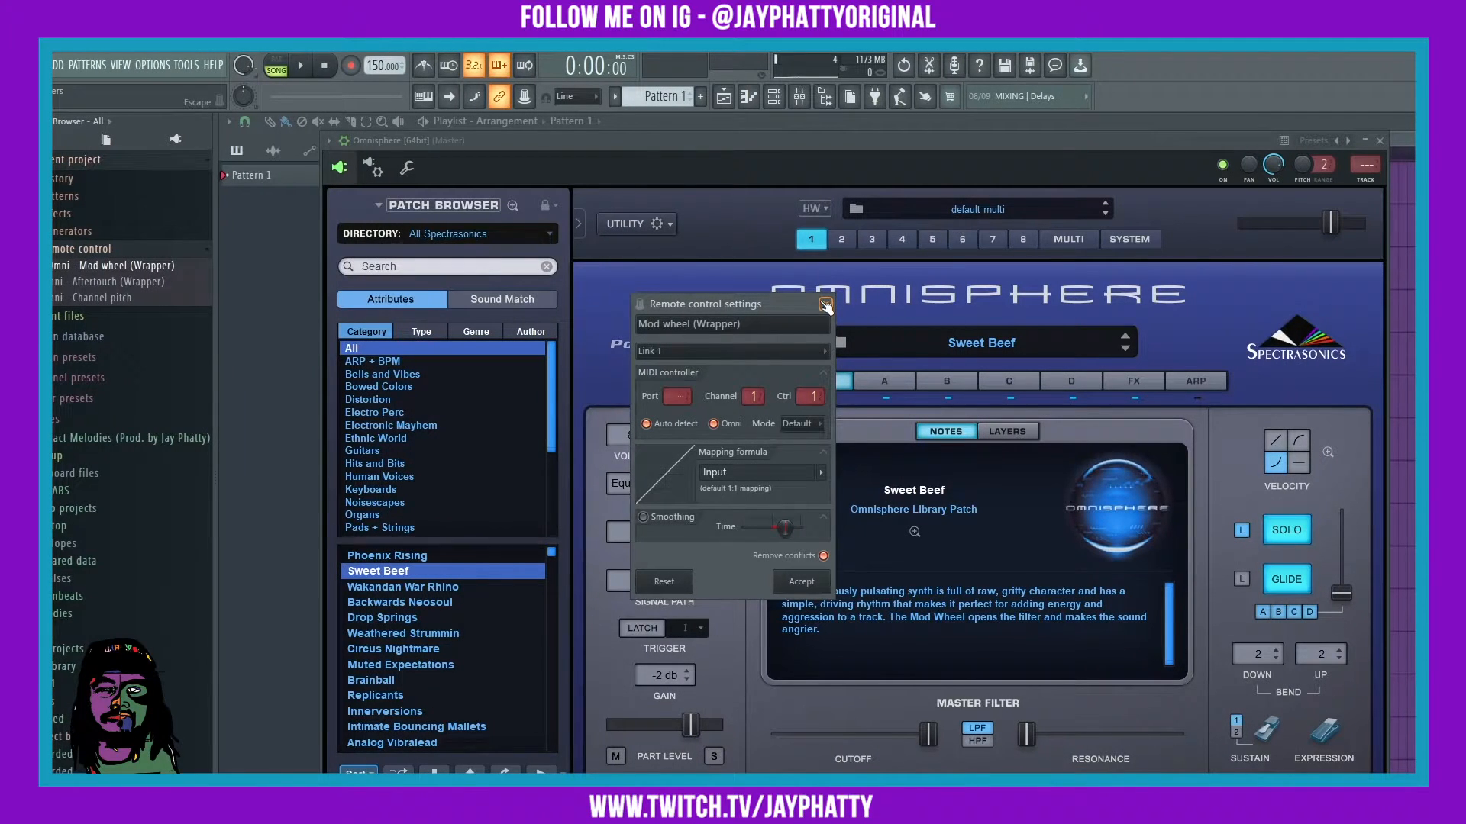
# Close the Mod wheel (Wrapper) remote control settings showing channel 1, controller 1
pyautogui.click(825, 305)
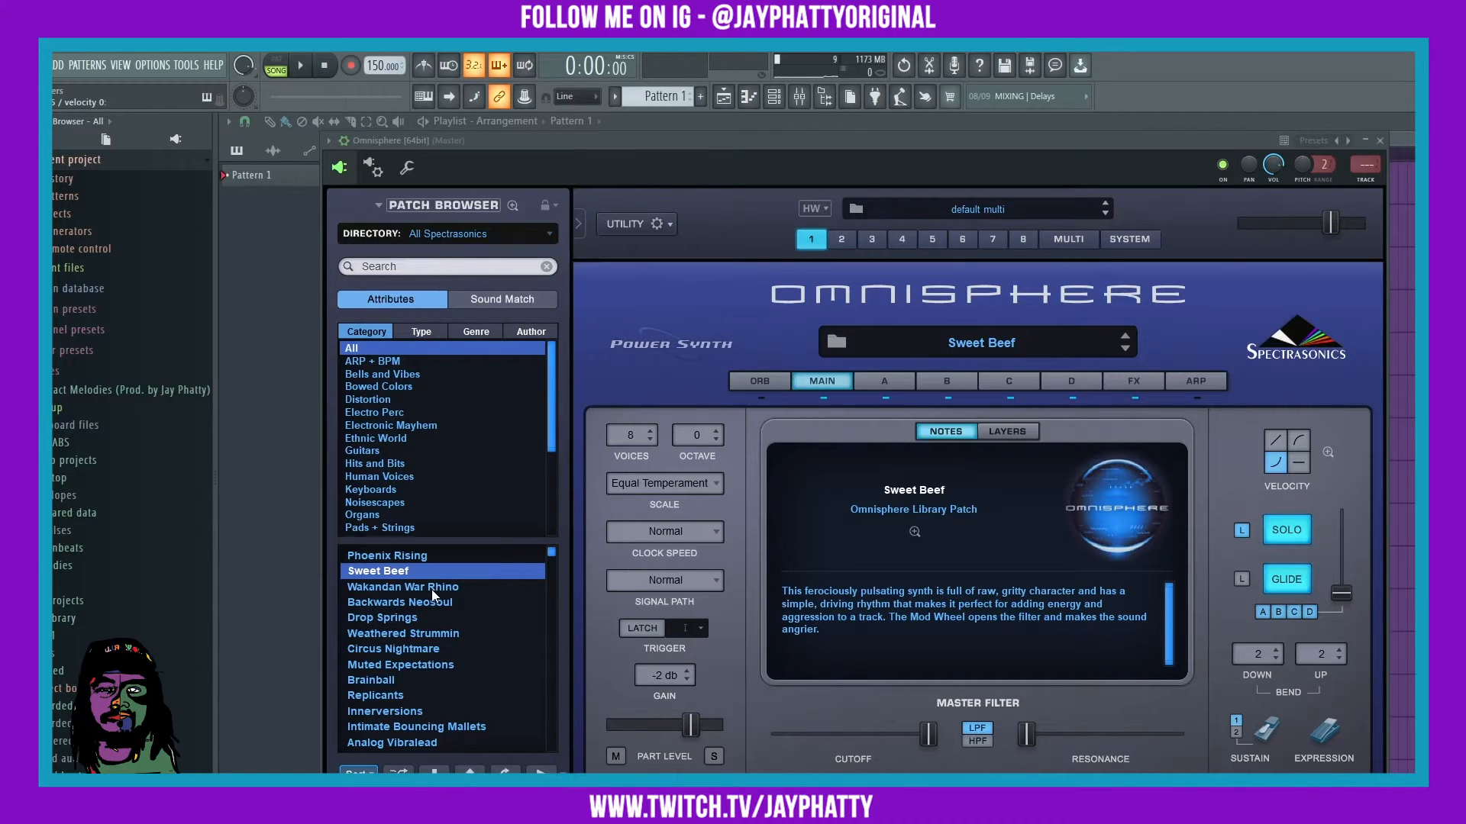
# Audition All That Goes Up, then load the Analimbionic Builder patch
pyautogui.scroll(-3)
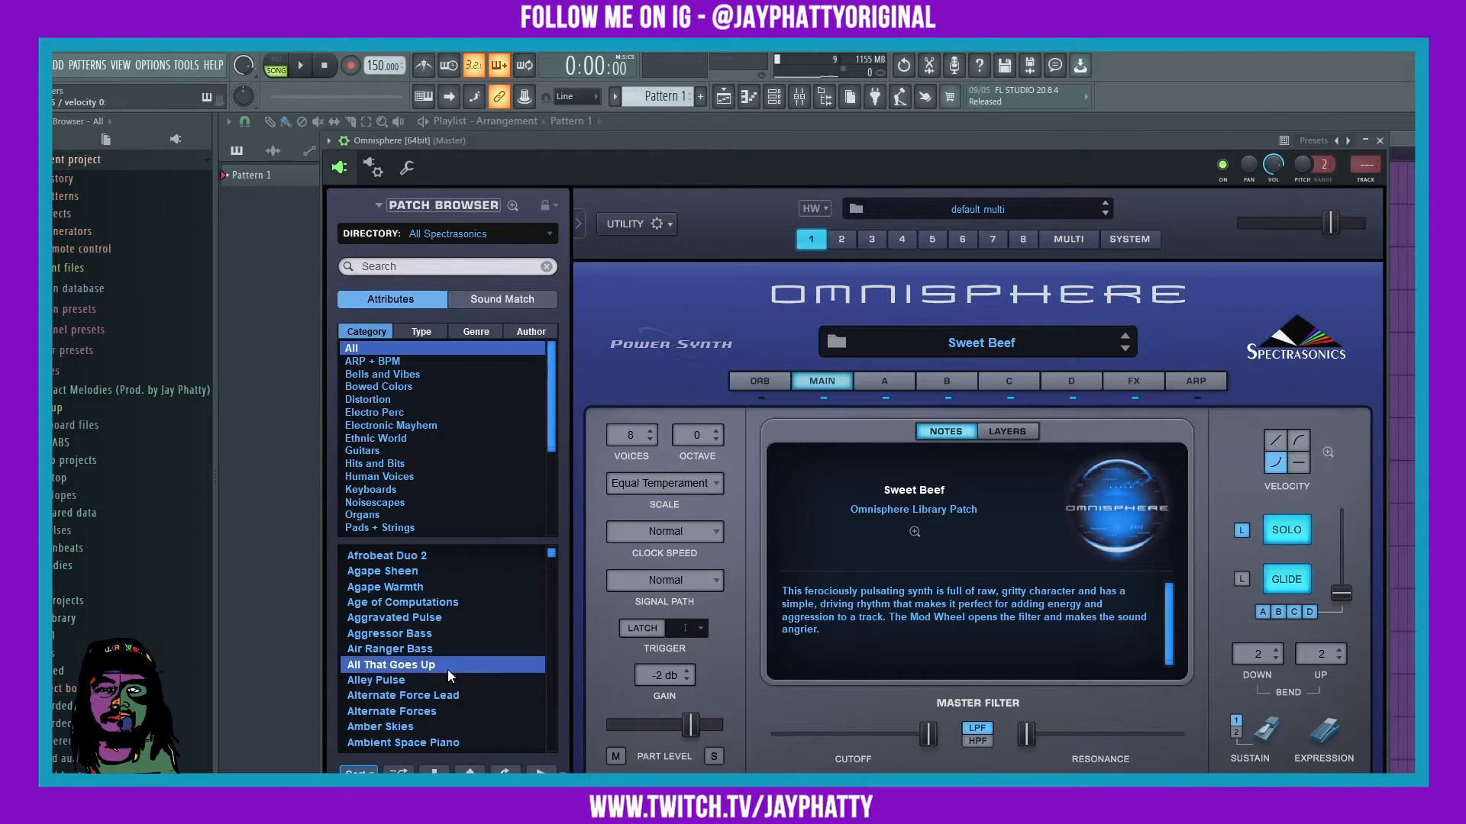
pyautogui.click(391, 665)
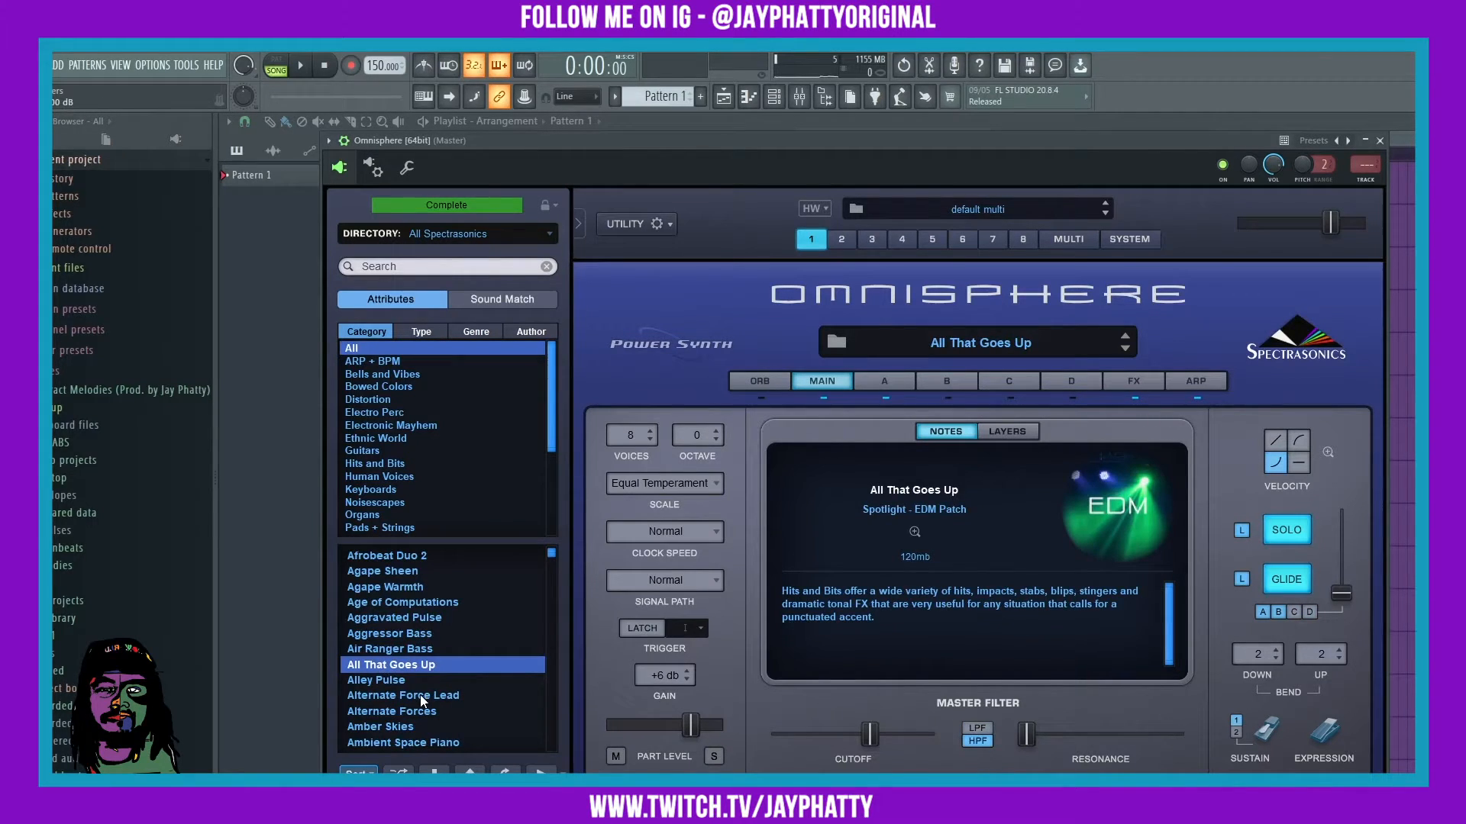
pyautogui.click(402, 649)
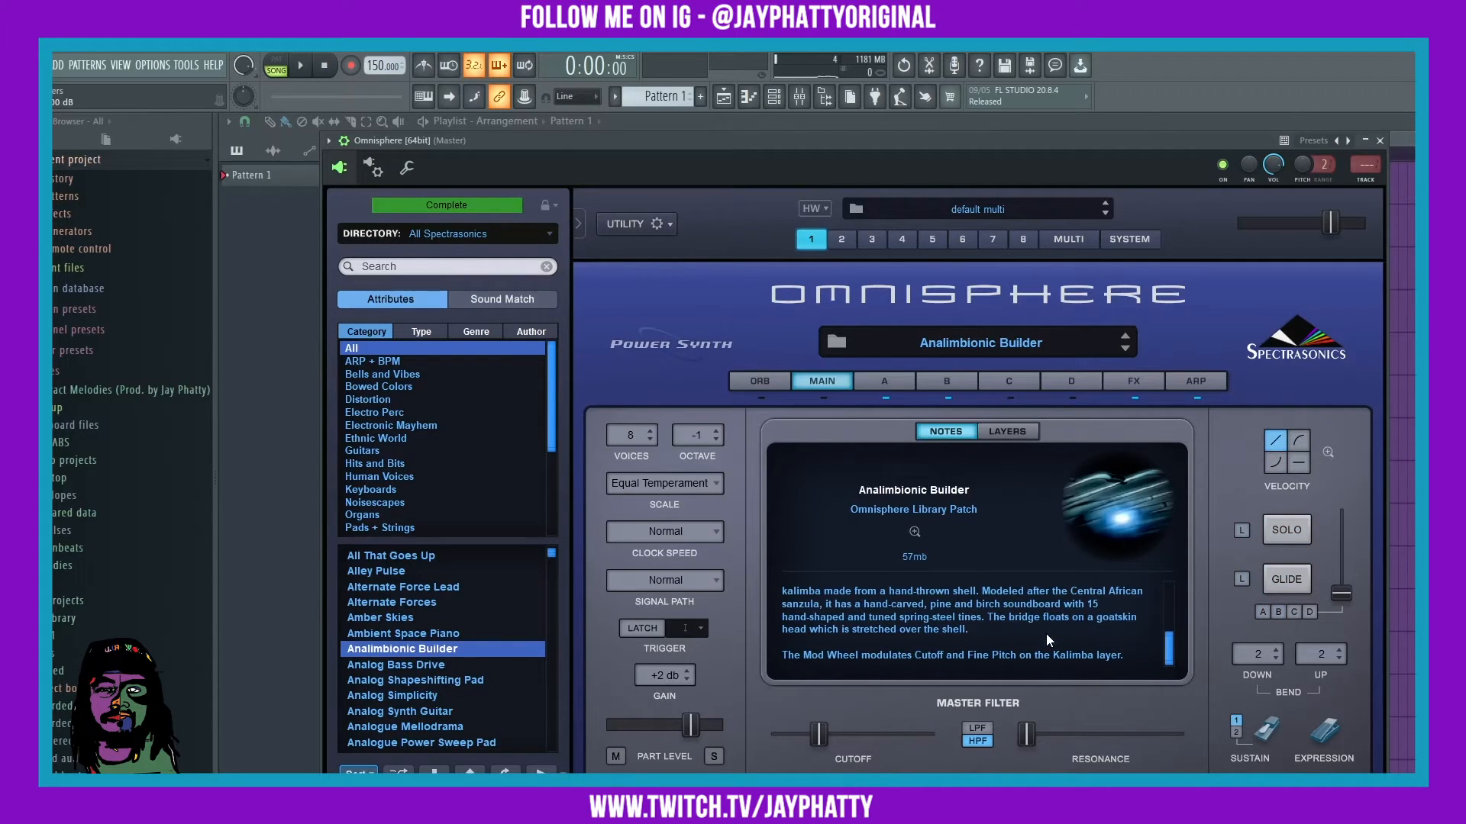
pyautogui.click(446, 205)
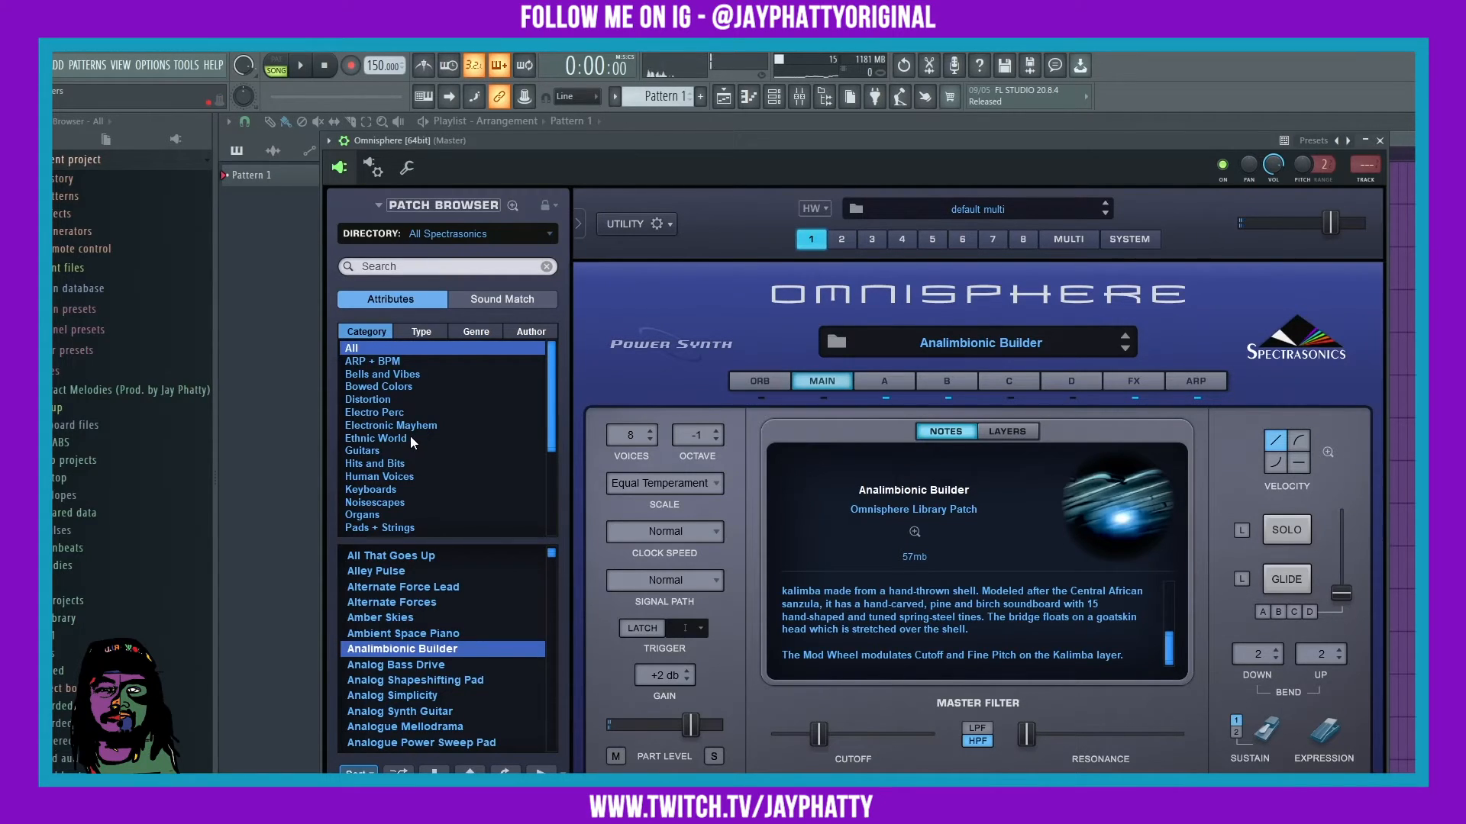
pyautogui.moveTo(430, 443)
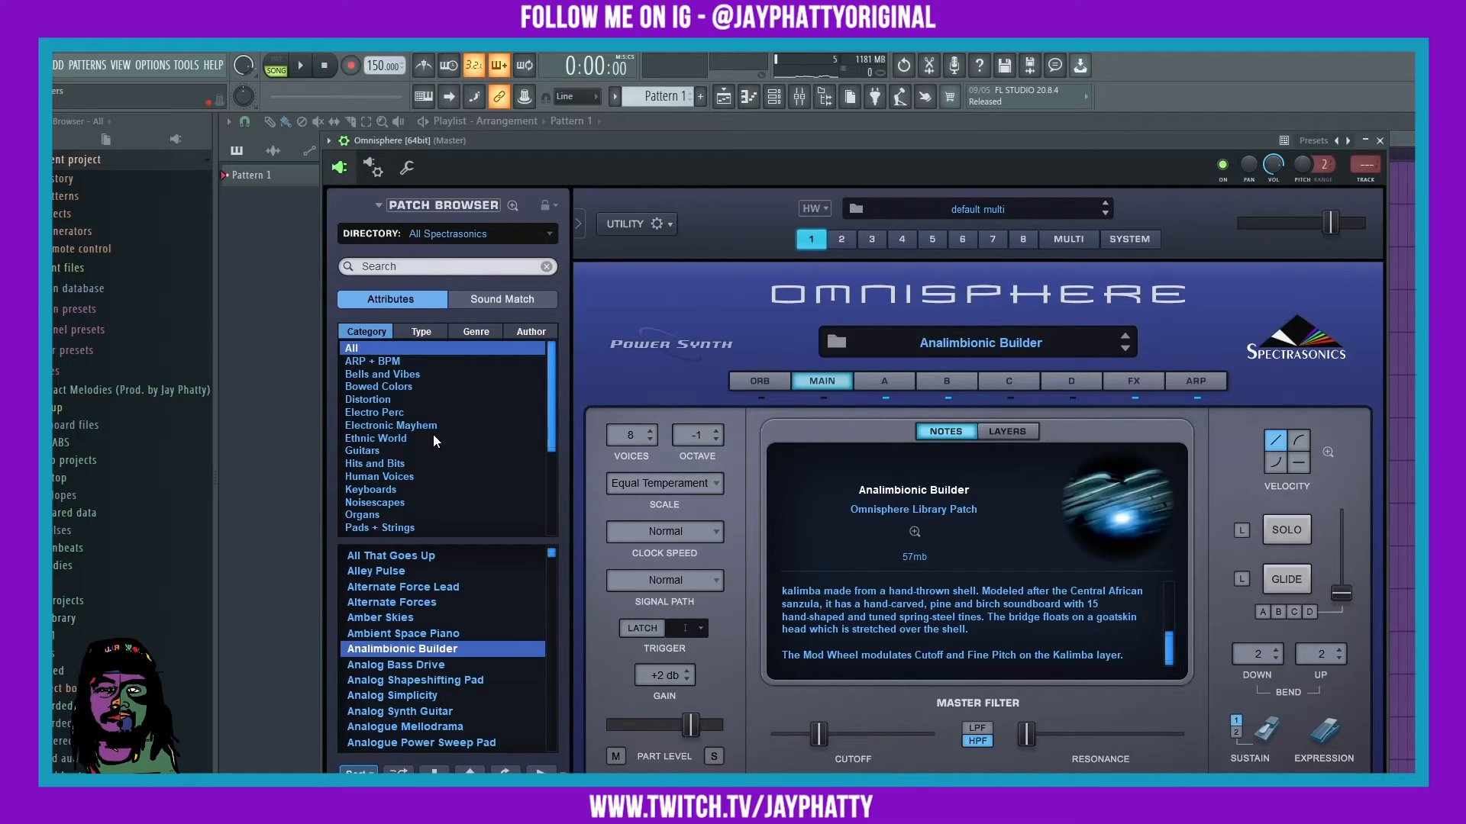
pyautogui.moveTo(406, 506)
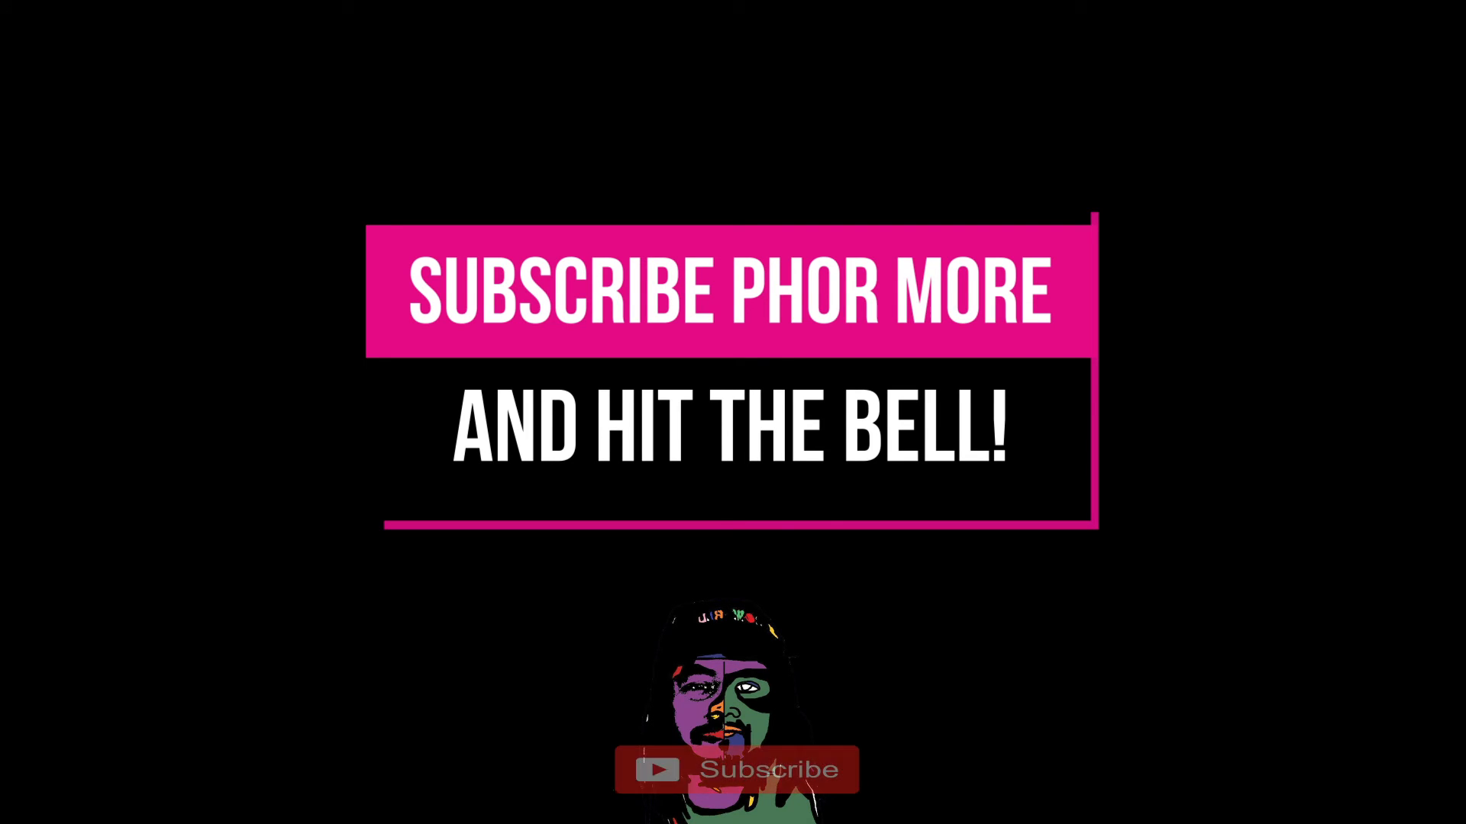
pyautogui.click(737, 770)
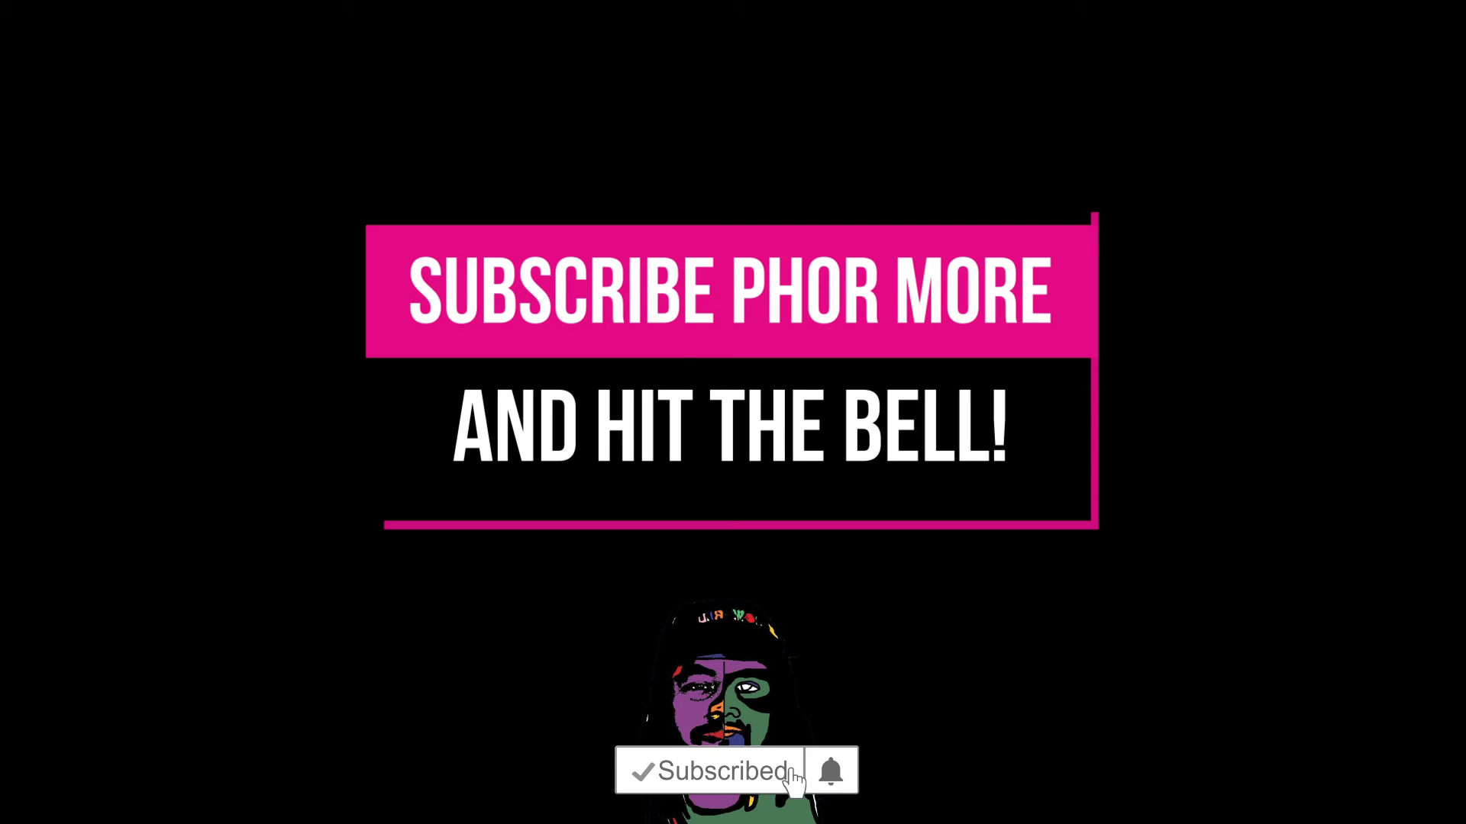